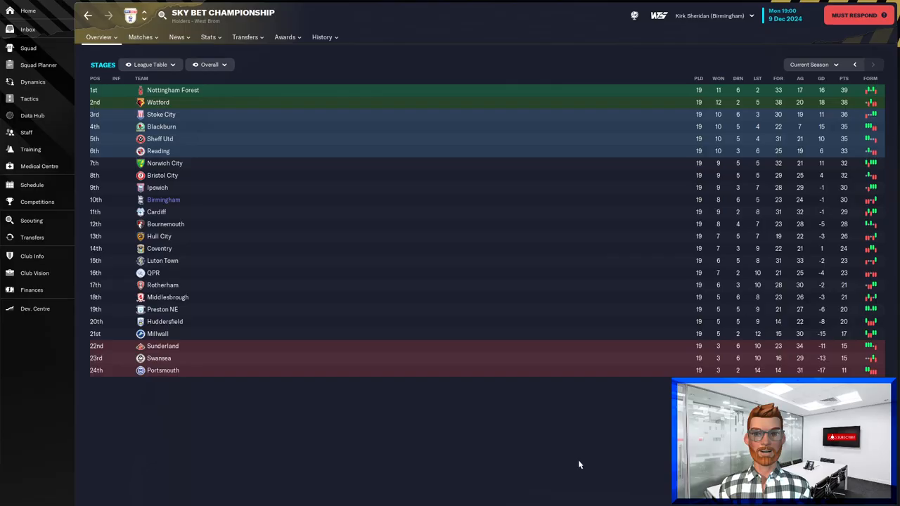
pyautogui.moveTo(187, 185)
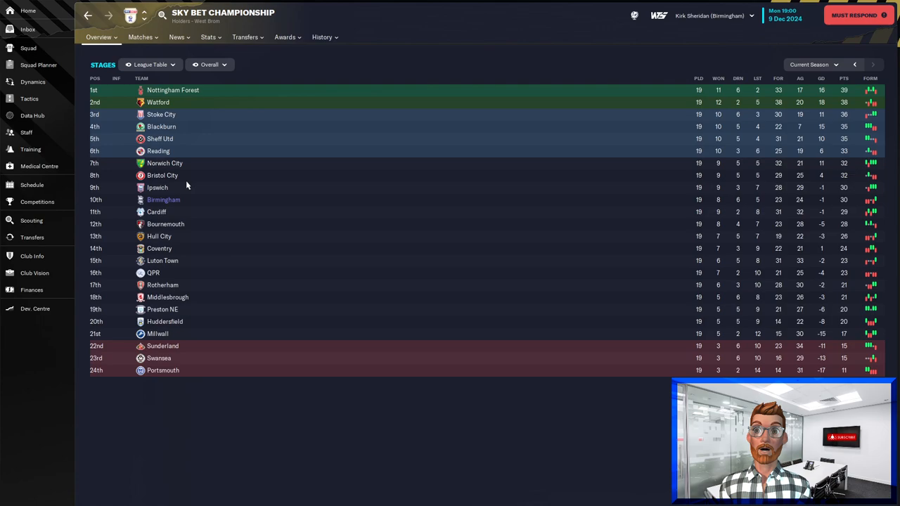
# Switch from the Championship table to Birmingham's 2024/25 fixture schedule
pyautogui.click(31, 186)
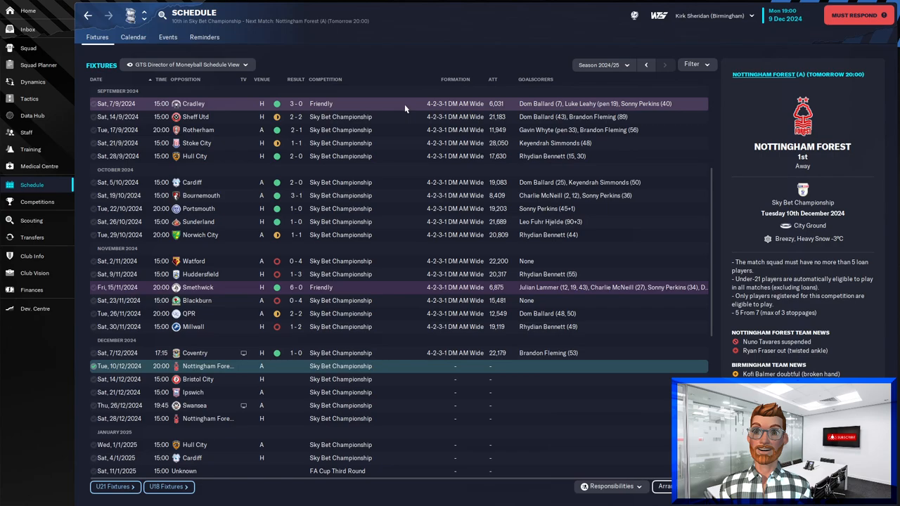
pyautogui.moveTo(411, 117)
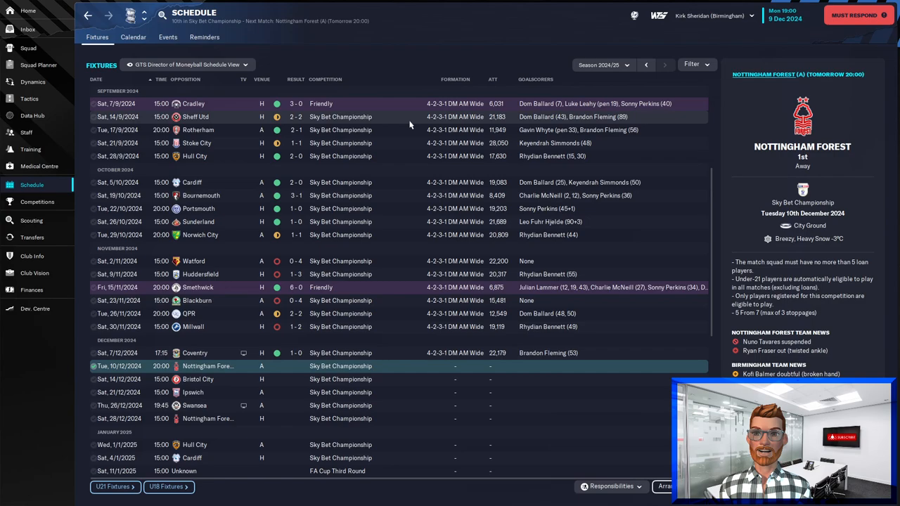
pyautogui.moveTo(408, 241)
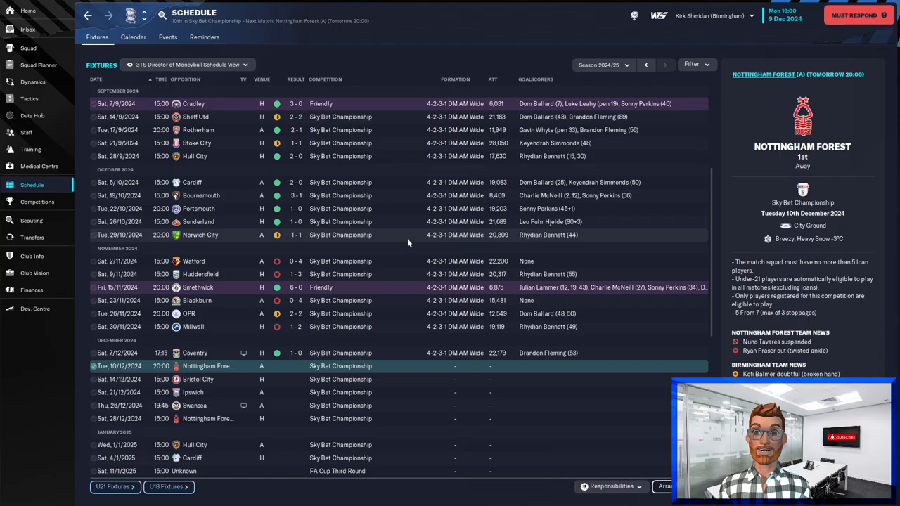
pyautogui.moveTo(419, 138)
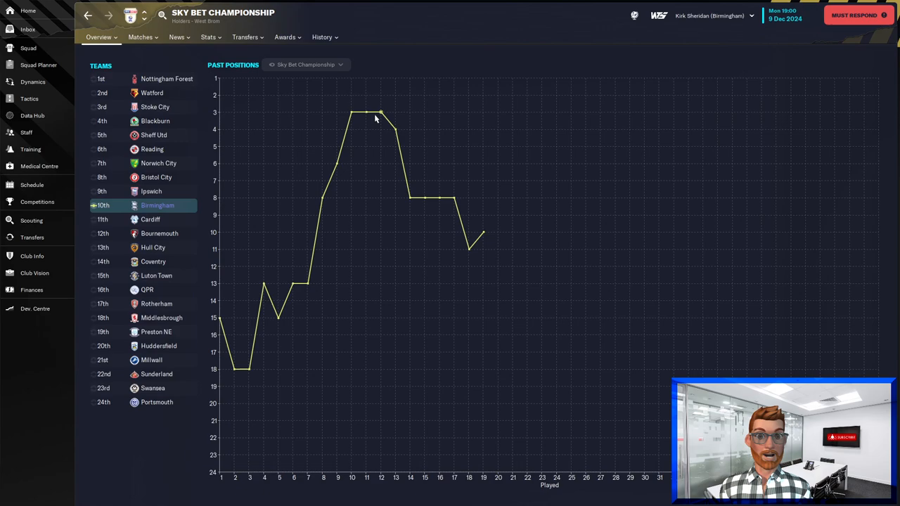
# Return to the schedule to view the 4-0 away defeat at Watford
pyautogui.click(33, 186)
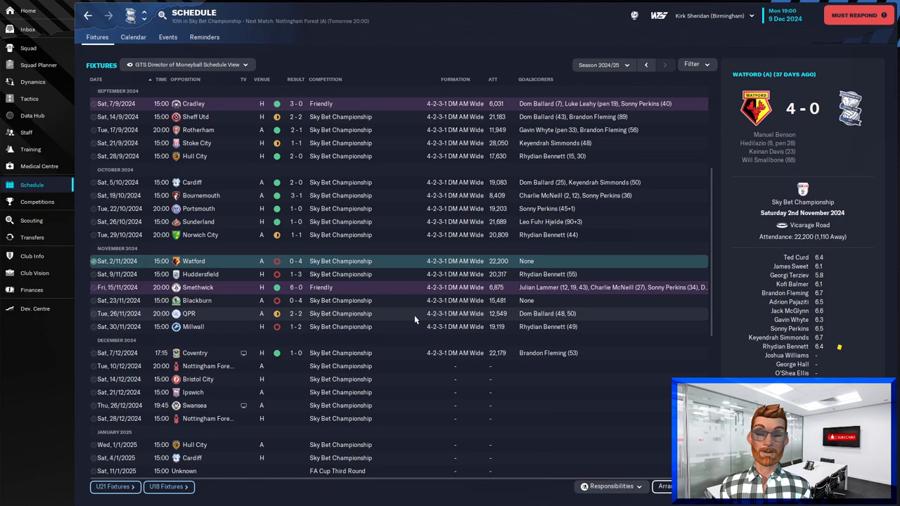
pyautogui.moveTo(414, 326)
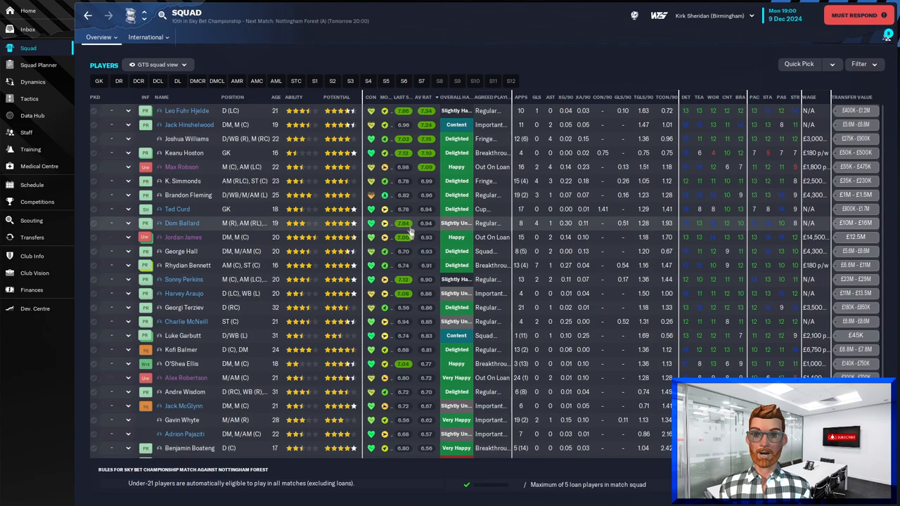
# Show the Dynamics overview of cohesion, atmosphere and player issues
pyautogui.click(32, 81)
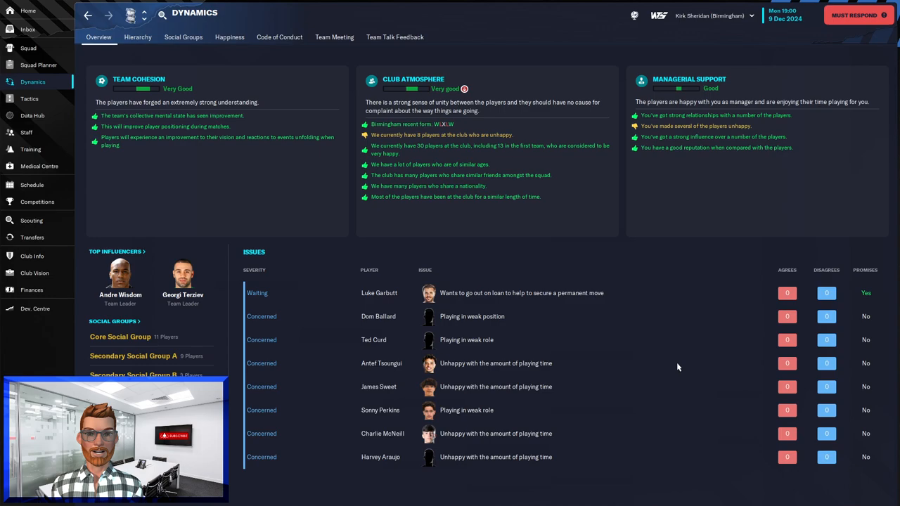
pyautogui.moveTo(606, 410)
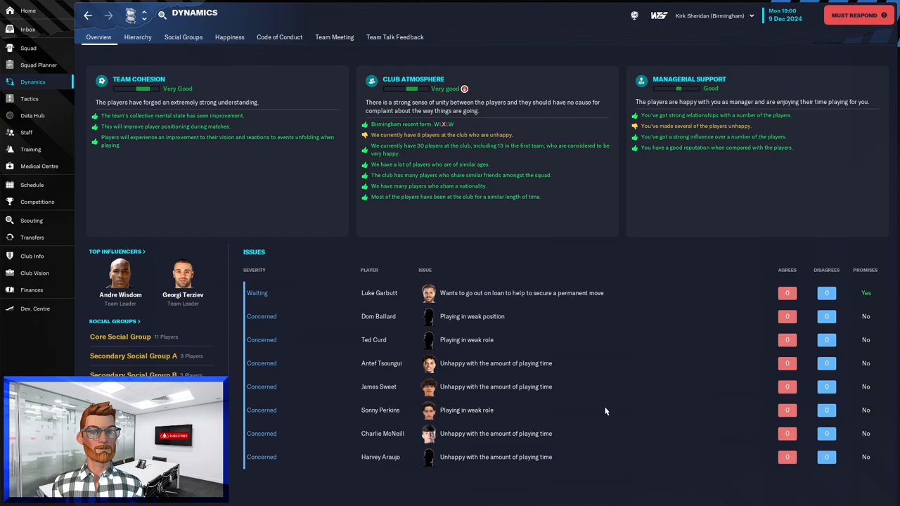
# Go back from Dynamics to Birmingham's squad player list
pyautogui.click(28, 48)
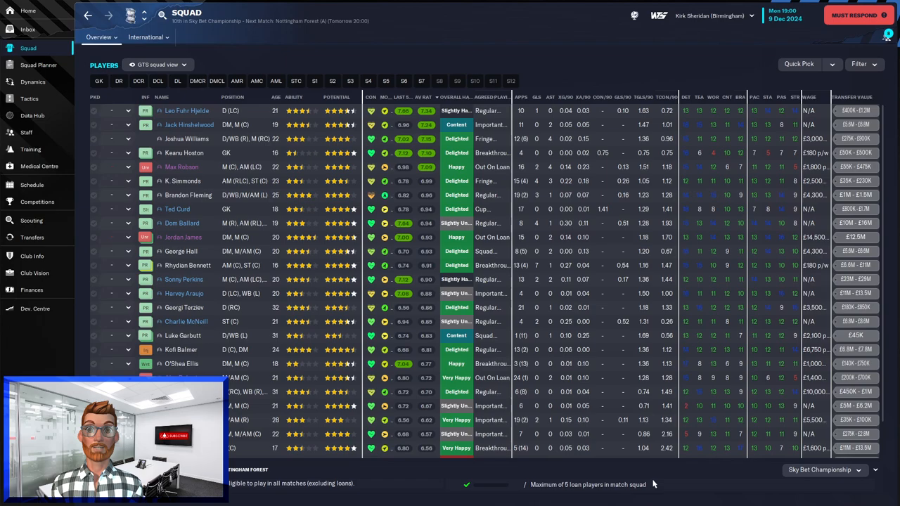
pyautogui.moveTo(537, 166)
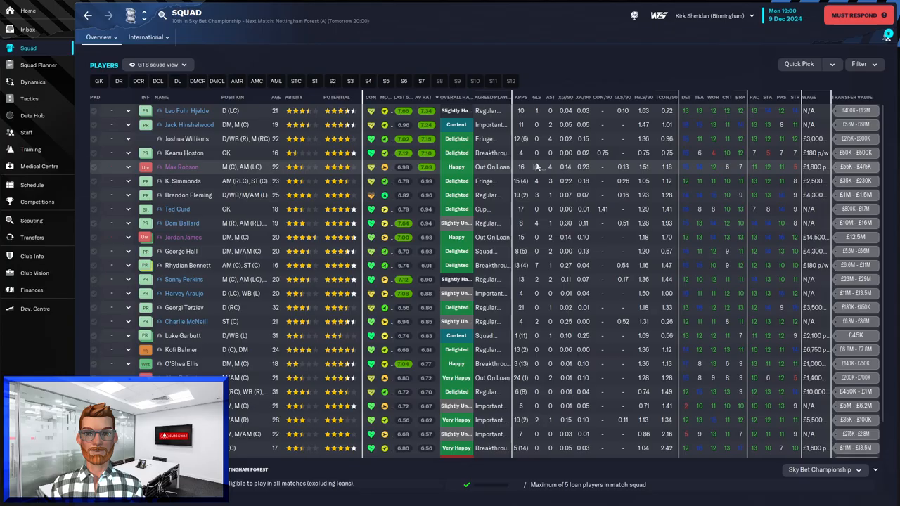
pyautogui.moveTo(563, 167)
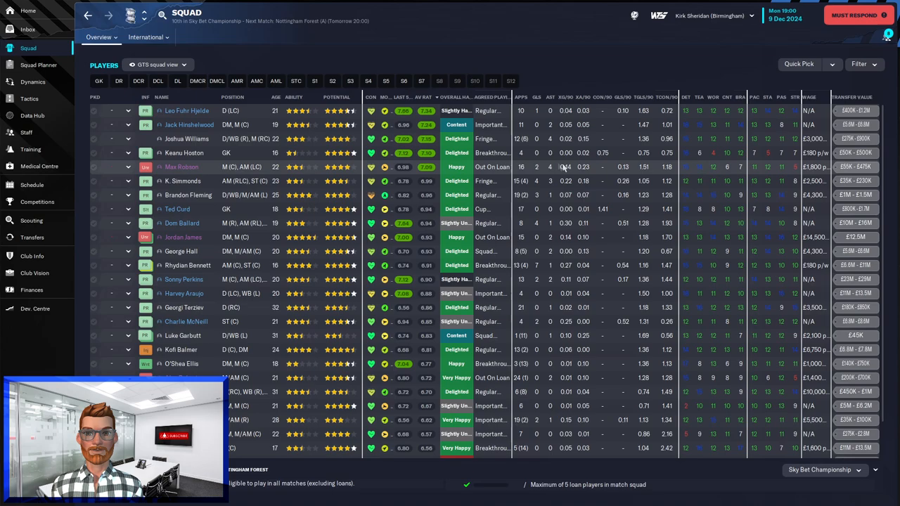
# Switch the squad list to the GTS Director of Moneyball view
pyautogui.click(157, 65)
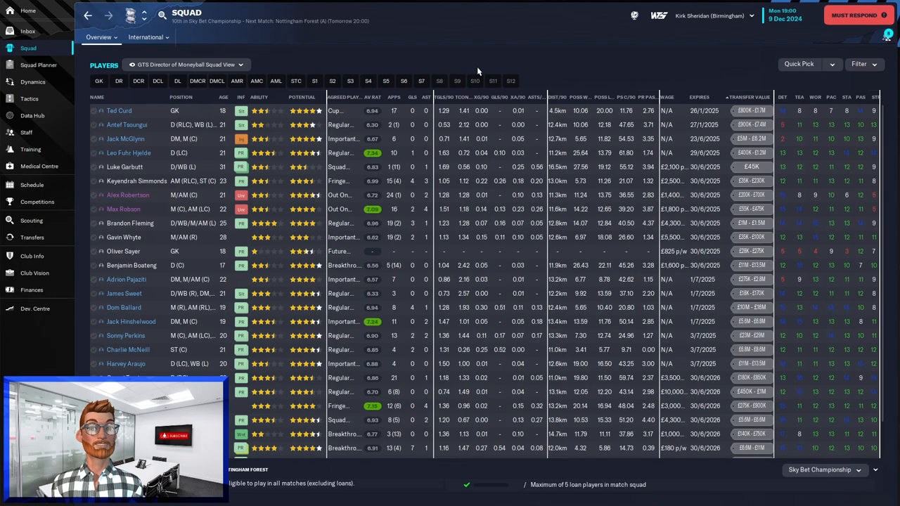
pyautogui.moveTo(393, 124)
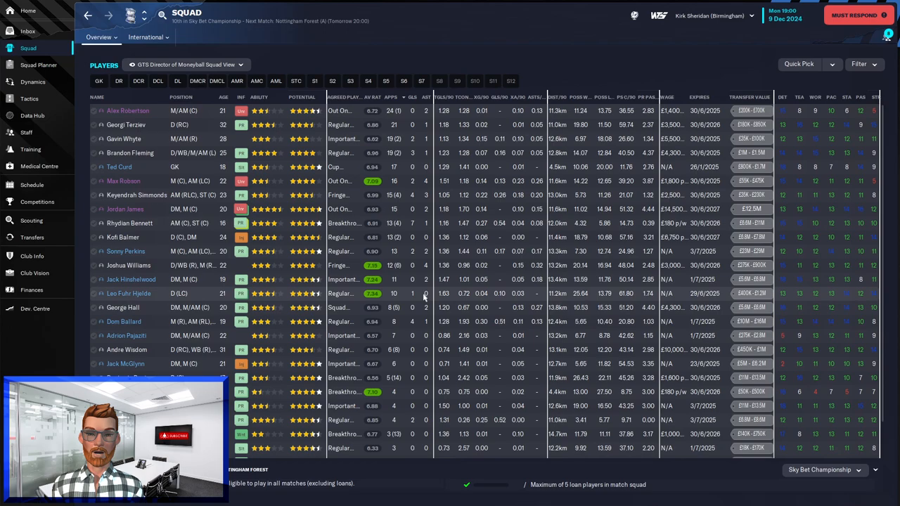
# Show Birmingham's finances summary with balance, budgets and profit/loss
pyautogui.click(31, 290)
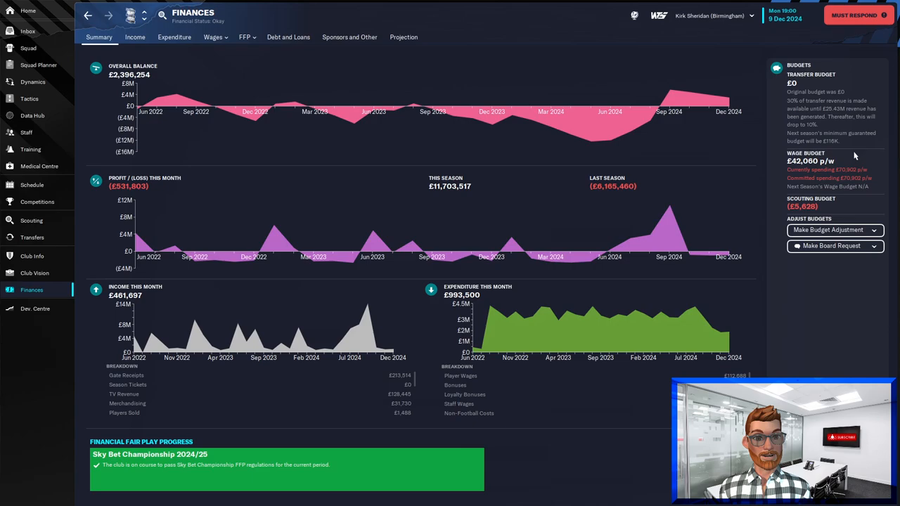
pyautogui.moveTo(732, 101)
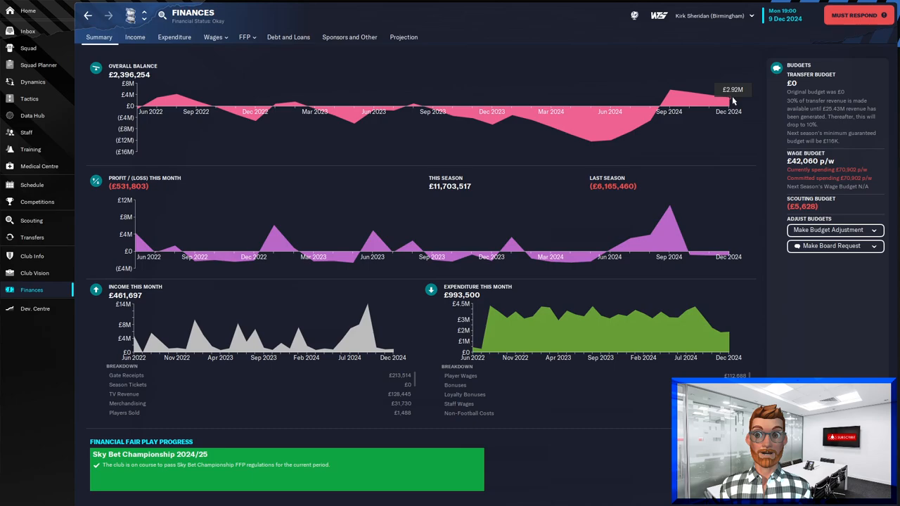
pyautogui.moveTo(710, 262)
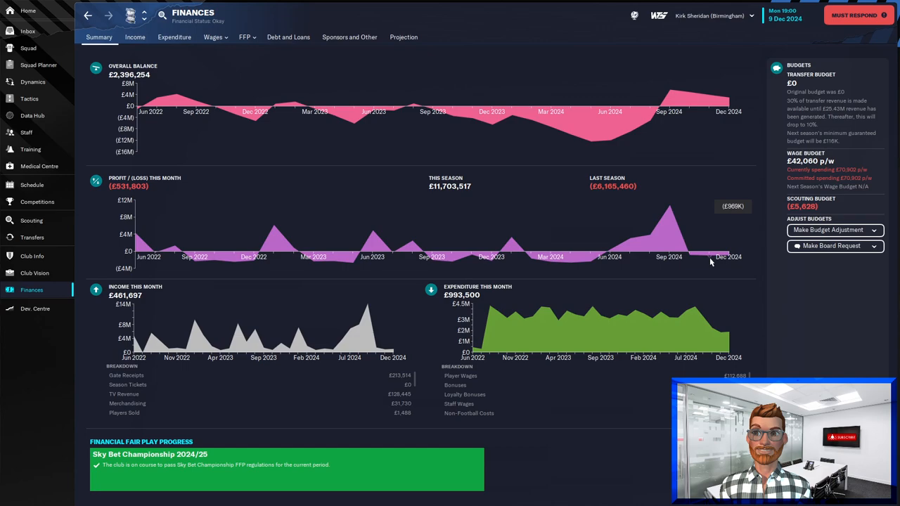
pyautogui.moveTo(826, 214)
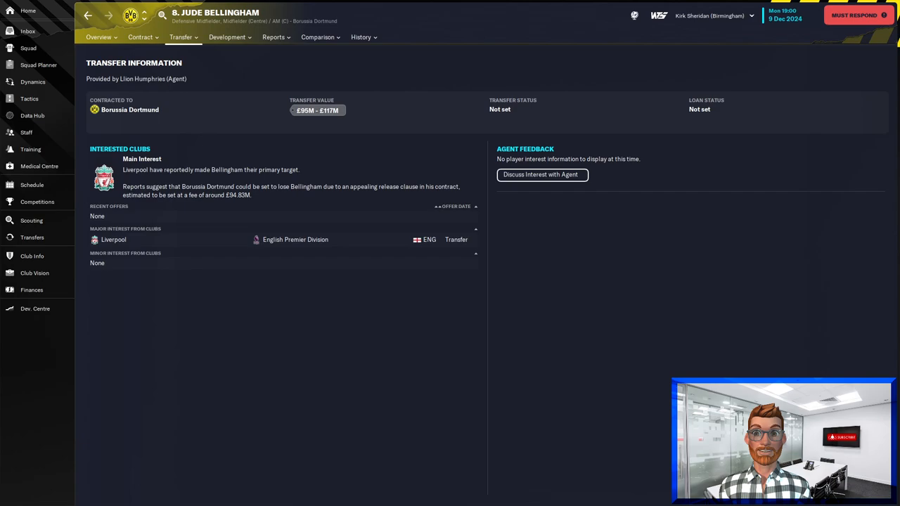
pyautogui.moveTo(332, 170)
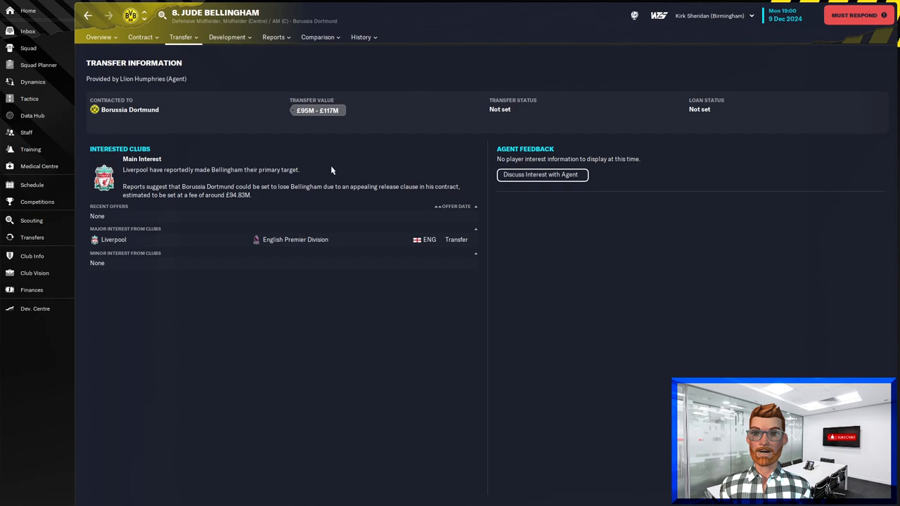
pyautogui.moveTo(242, 202)
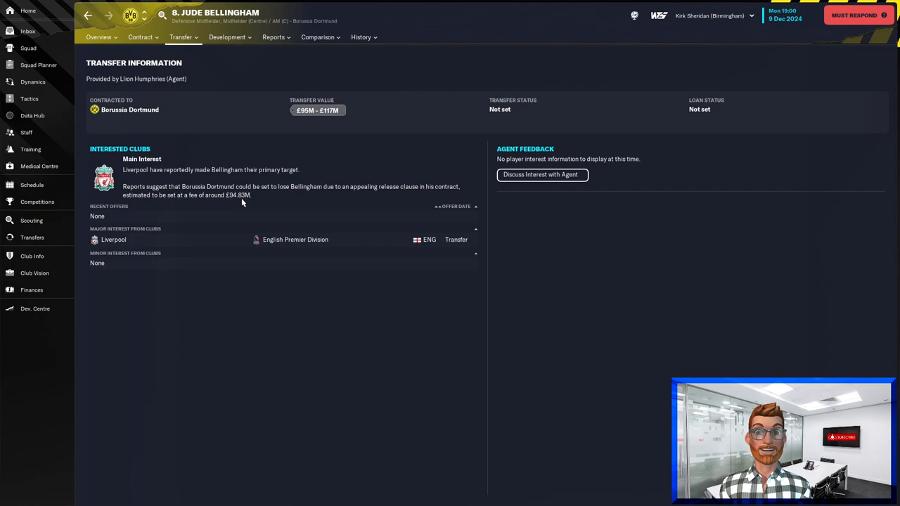
# Return from Jude Bellingham's transfer info to the finances summary
pyautogui.click(30, 290)
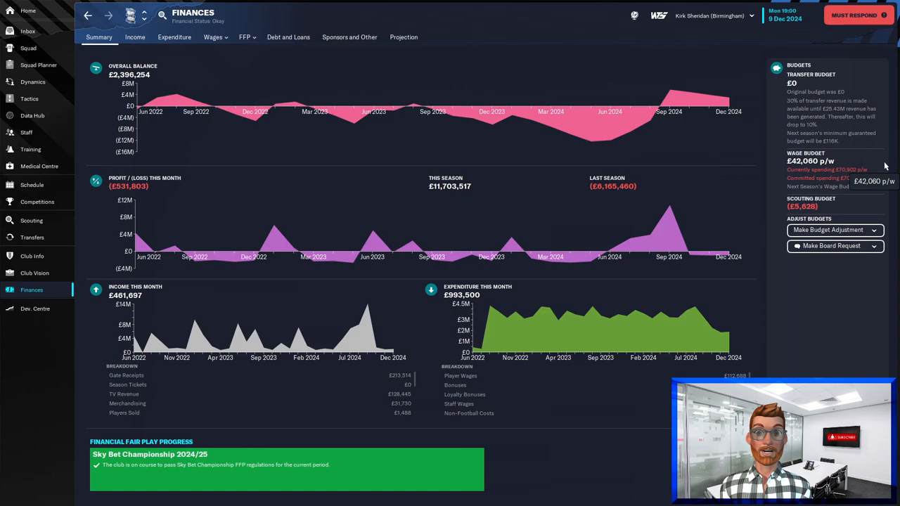
# Leave Finances for the inbox showing the FA Cup Third Round draw message
pyautogui.click(28, 30)
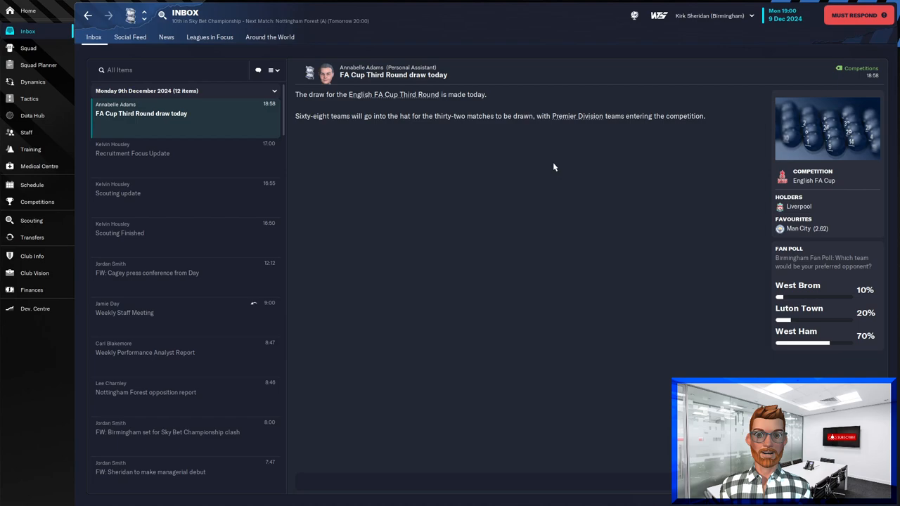
pyautogui.moveTo(591, 177)
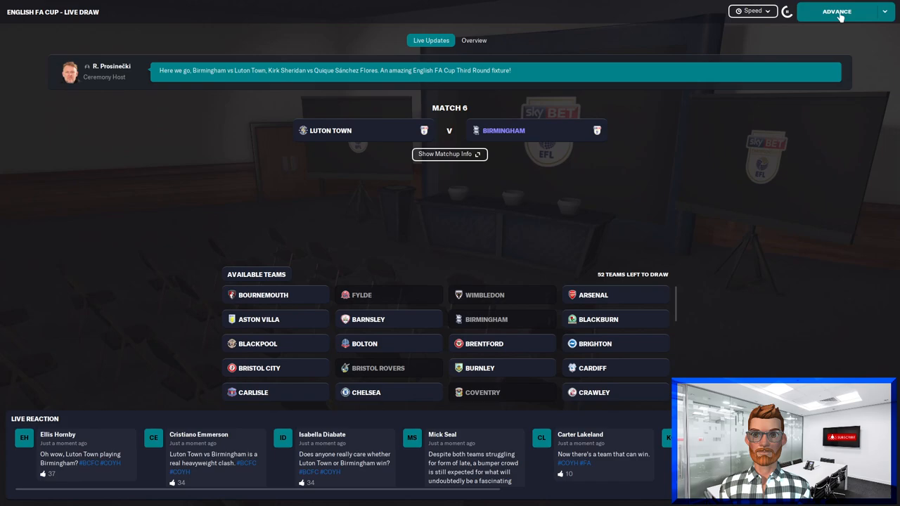
# Advance past the FA Cup draw pairing Birmingham with Luton Town
pyautogui.click(837, 11)
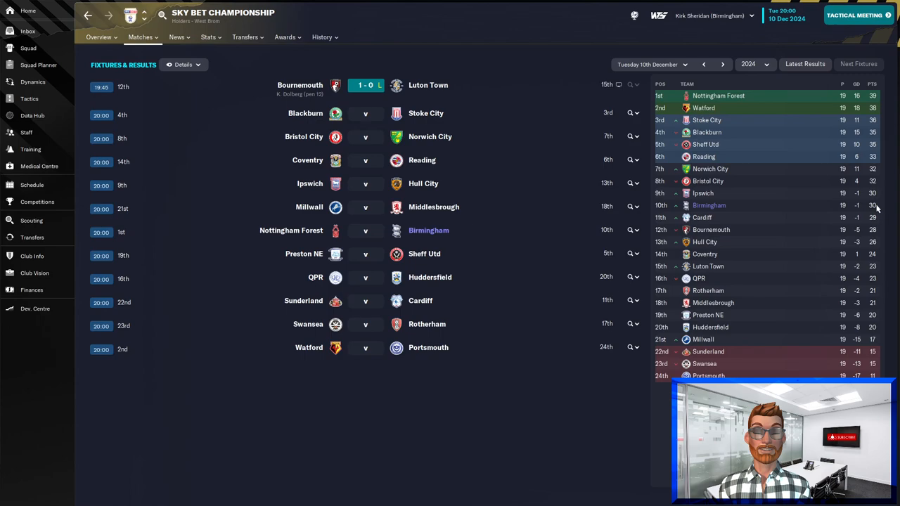
pyautogui.moveTo(824, 354)
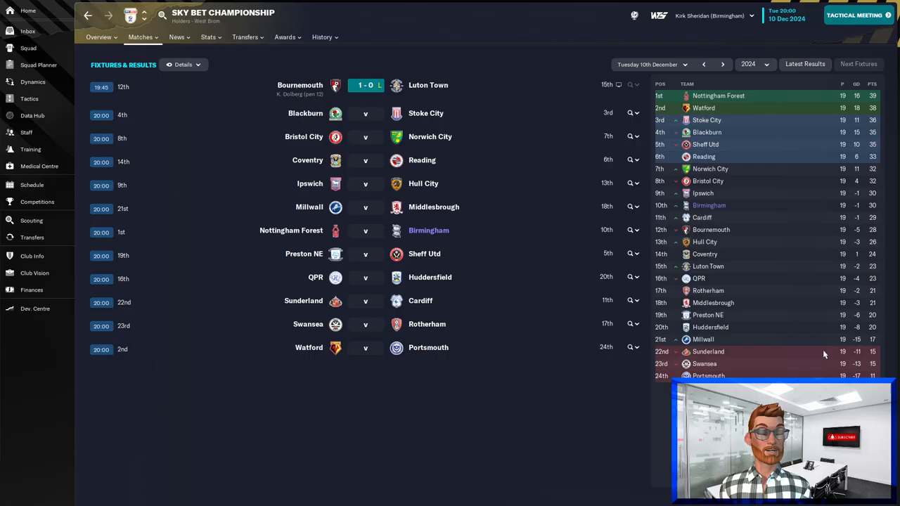
pyautogui.moveTo(802, 205)
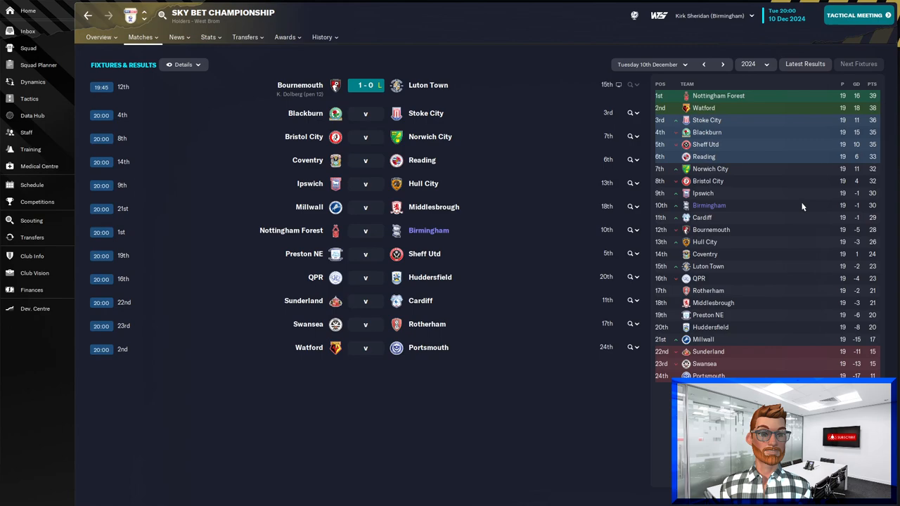
pyautogui.moveTo(585, 65)
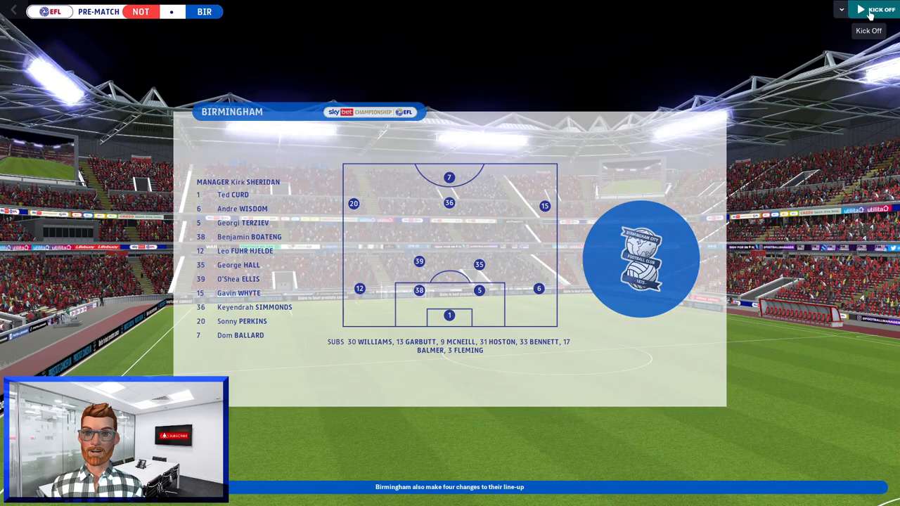
# Kick off the Nottingham Forest v Birmingham match
pyautogui.click(860, 9)
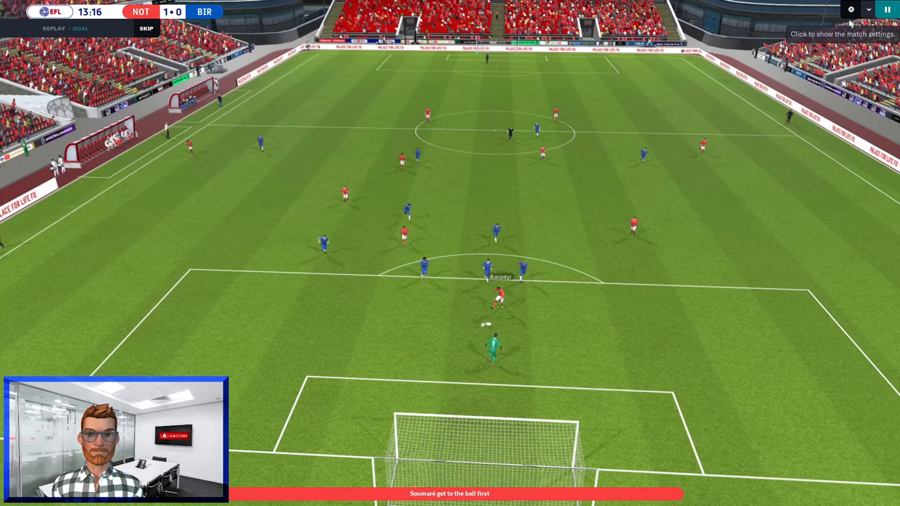
# Let the first half run to half time, Nottingham Forest leading 4-0, with the backroom shot map shown
pyautogui.click(146, 29)
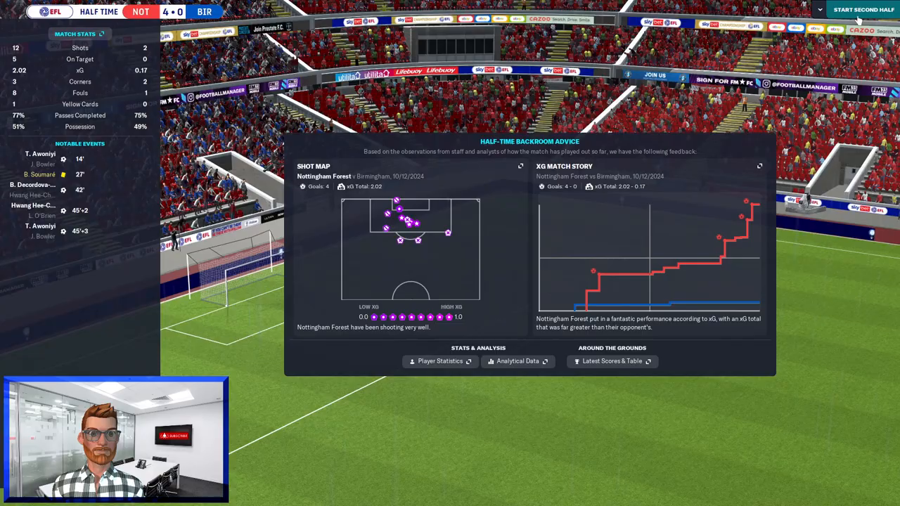
# Start the second half and let it run to full time, a 5-0 defeat to Forest
pyautogui.click(863, 8)
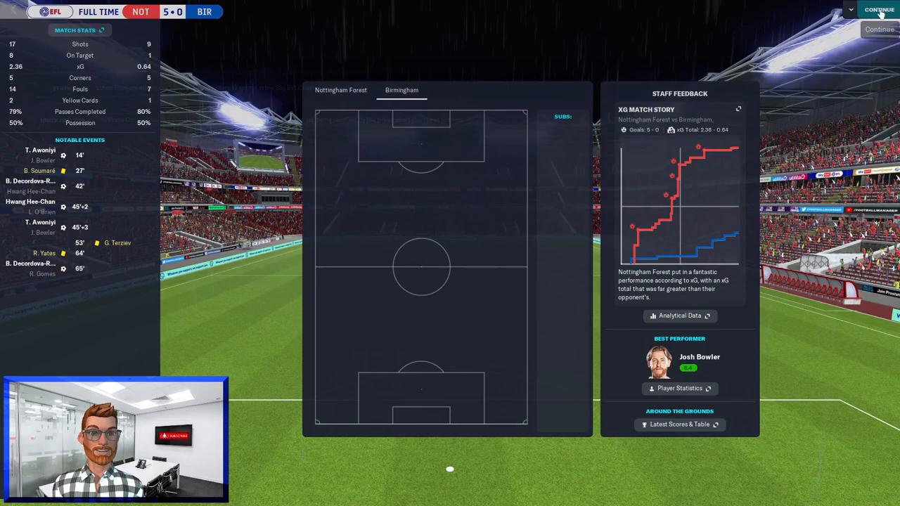
# Continue from the full-time summary back to the inbox with the Awoniyi match report
pyautogui.click(879, 8)
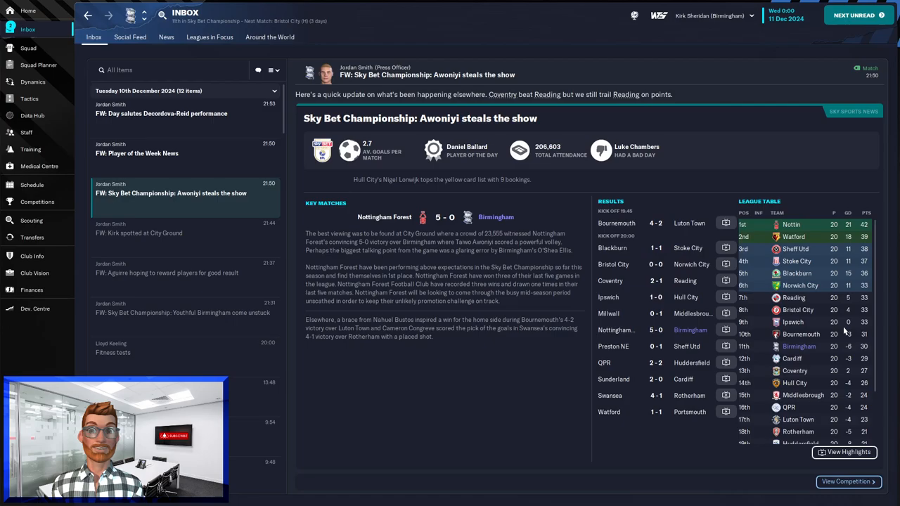
# Advance to 13 December and reach the news of Birmingham players refunding fans
pyautogui.click(853, 14)
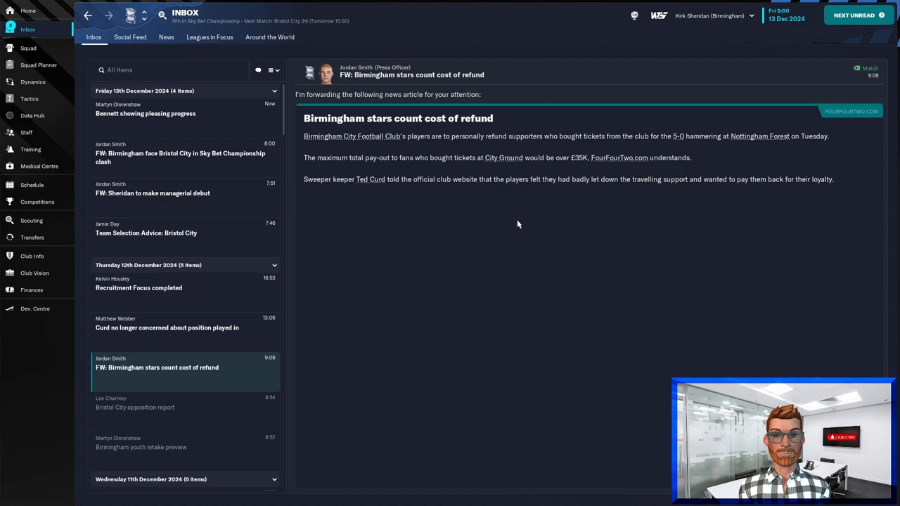
# Read the Curd position and Bristol City preview messages, view Dynamics, and advance through the 1-1 Bristol City match
pyautogui.click(166, 322)
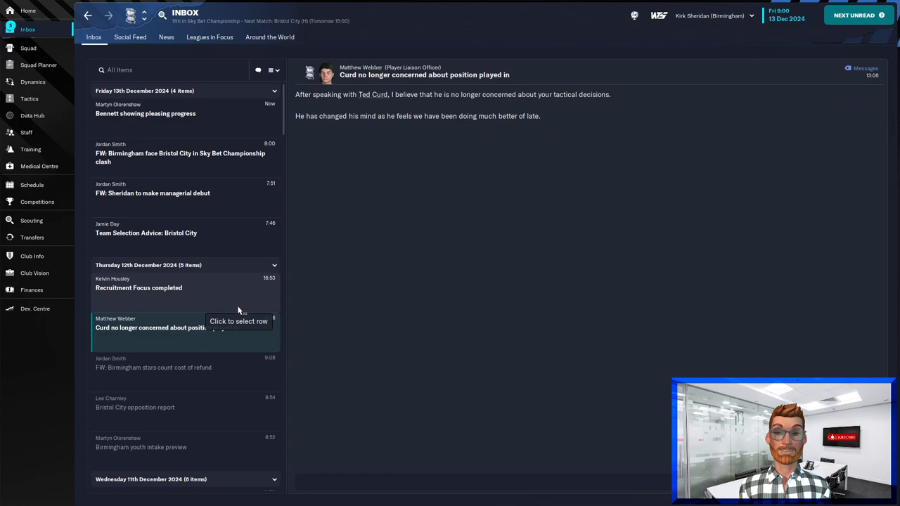
pyautogui.click(180, 153)
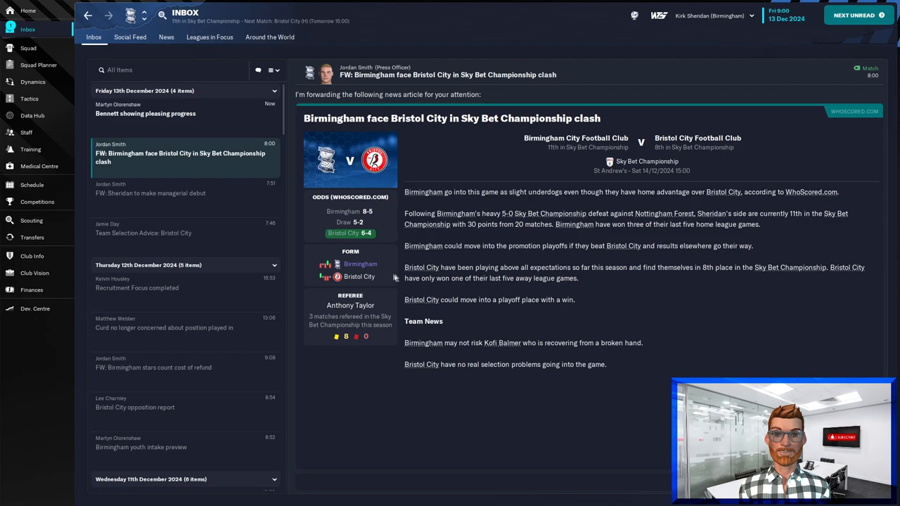
pyautogui.moveTo(236, 129)
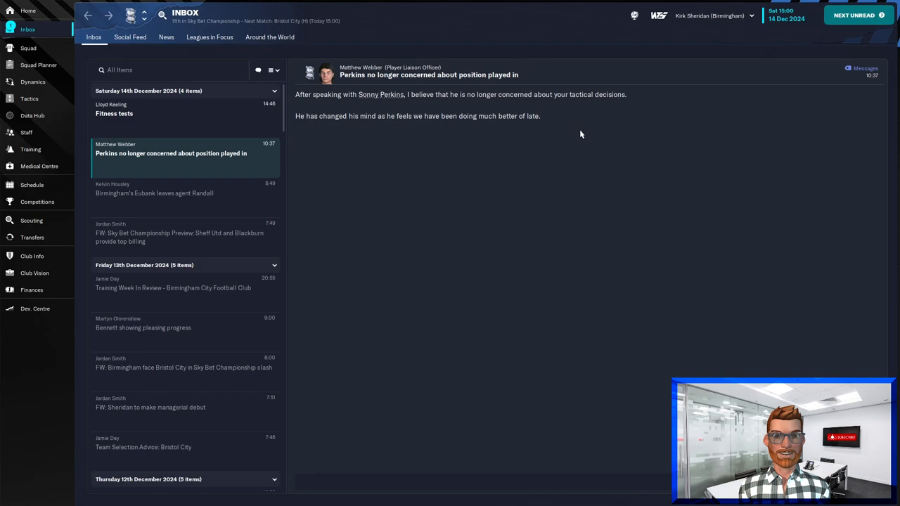
pyautogui.click(33, 82)
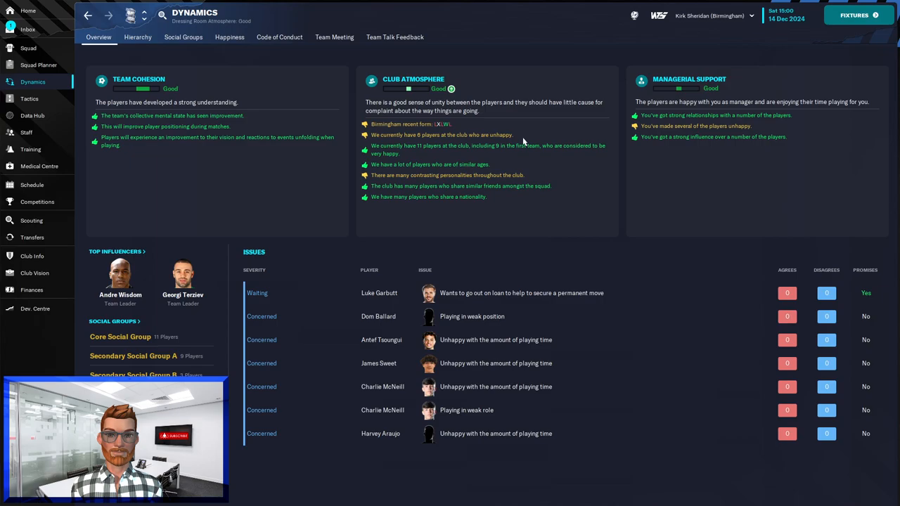
pyautogui.click(28, 28)
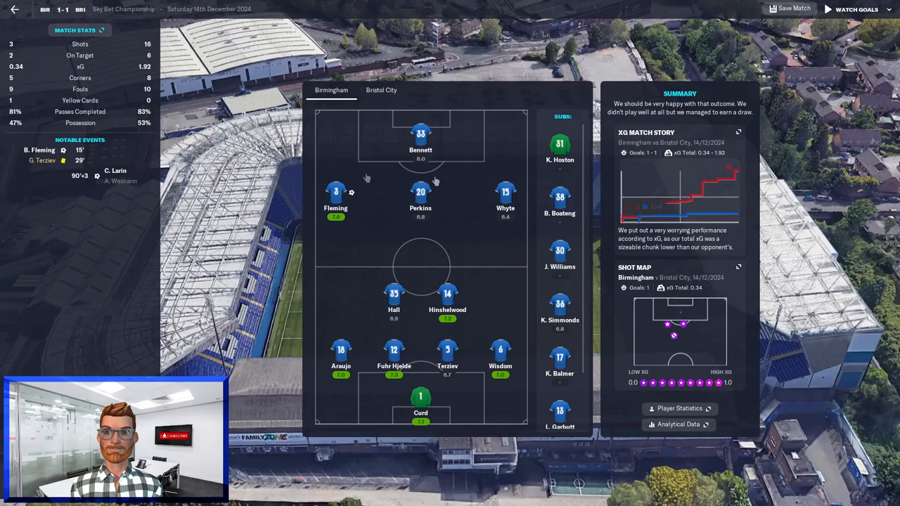
pyautogui.moveTo(644, 218)
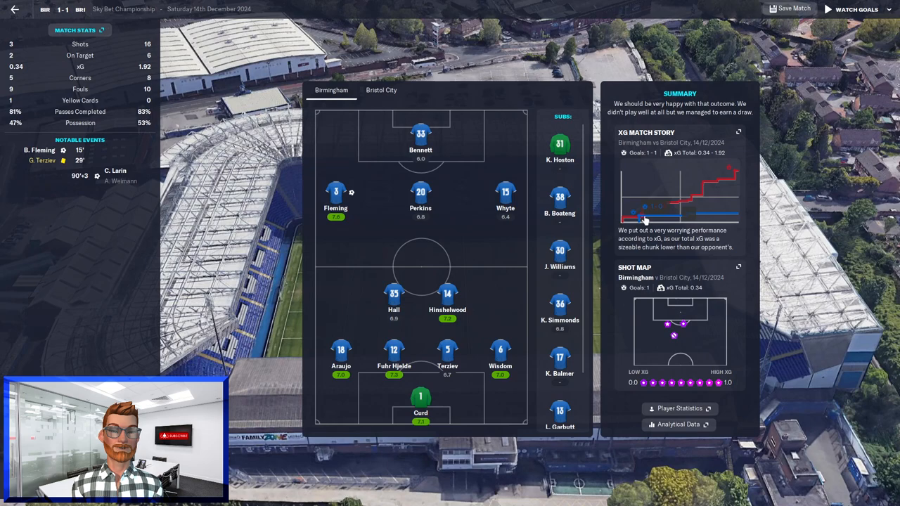
pyautogui.moveTo(26, 68)
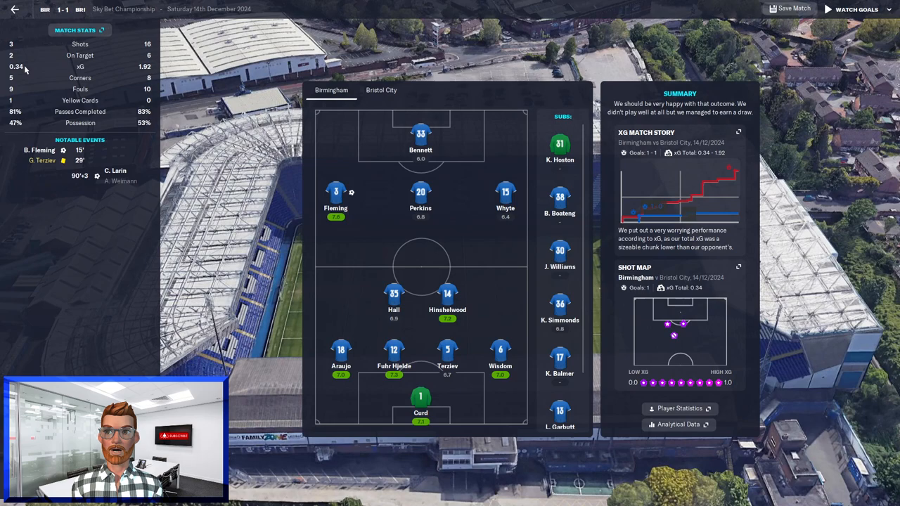
pyautogui.moveTo(419, 169)
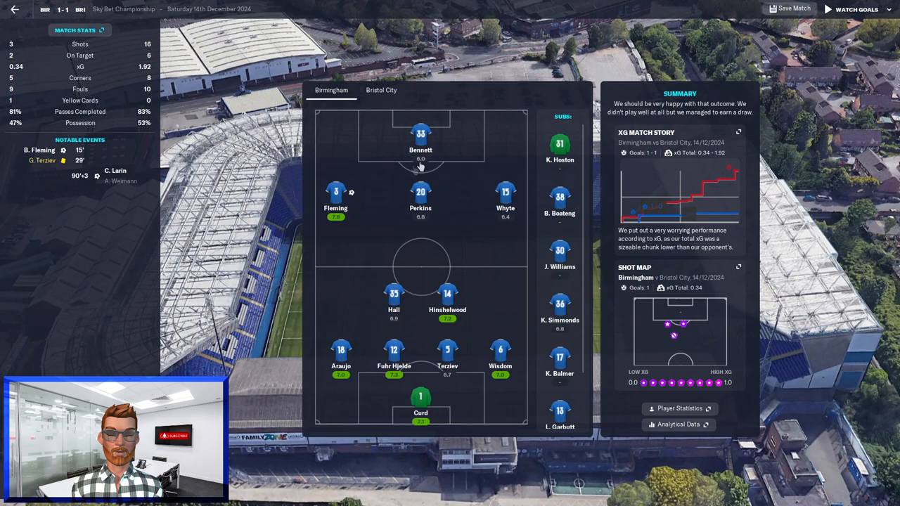
pyautogui.moveTo(456, 294)
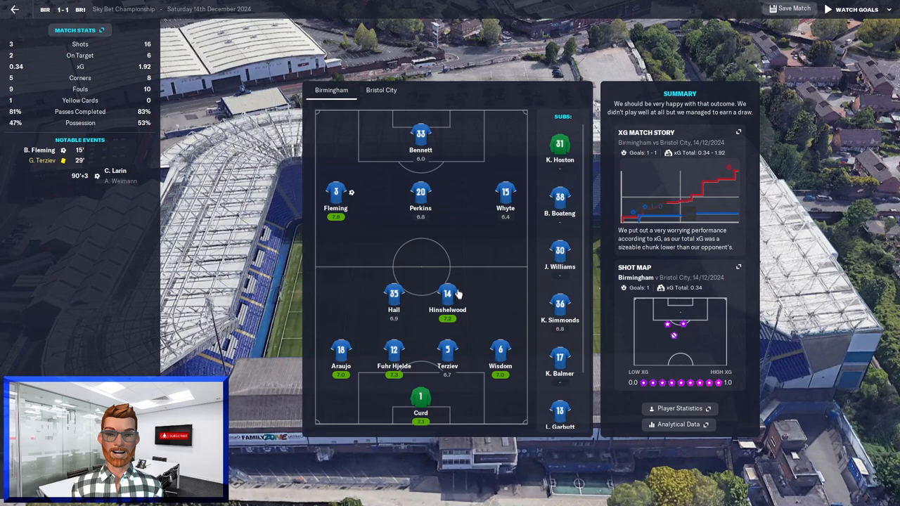
pyautogui.click(420, 133)
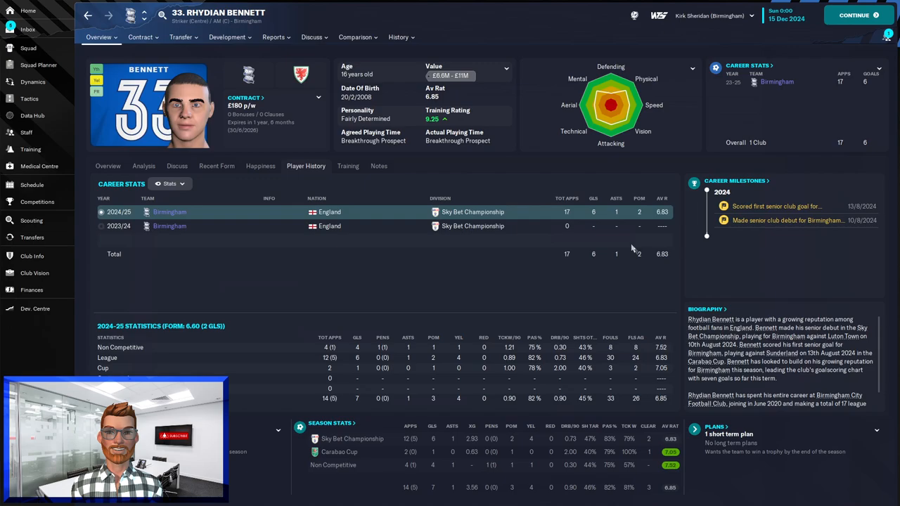
pyautogui.moveTo(670, 220)
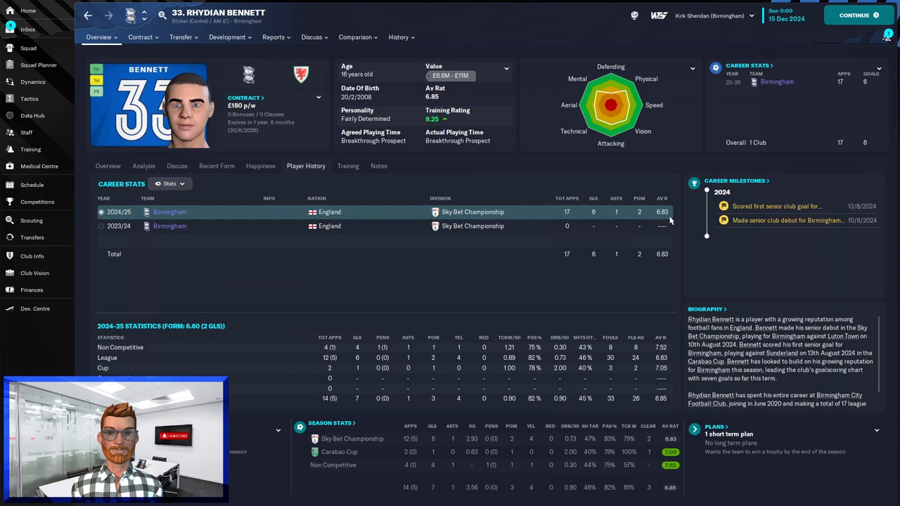
pyautogui.moveTo(509, 286)
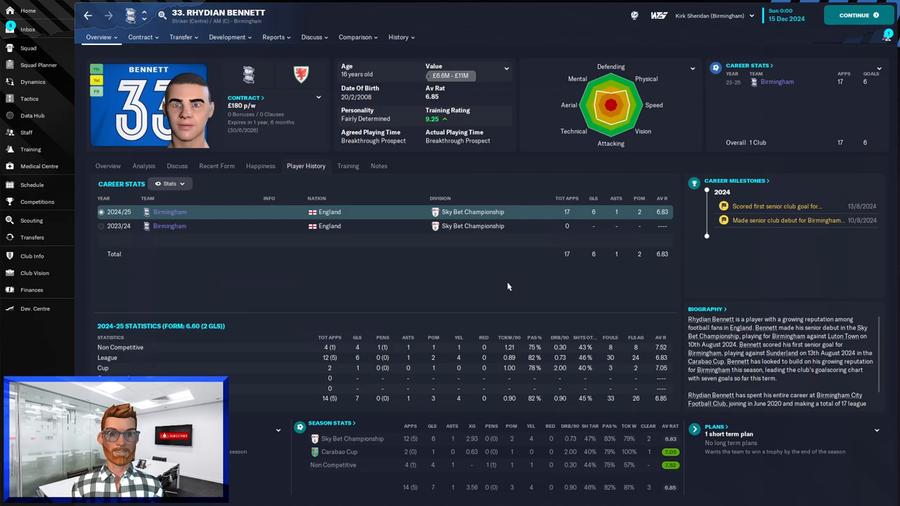
# Return to the inbox showing the message that Maxime Colin is close to triggering his clause
pyautogui.click(28, 30)
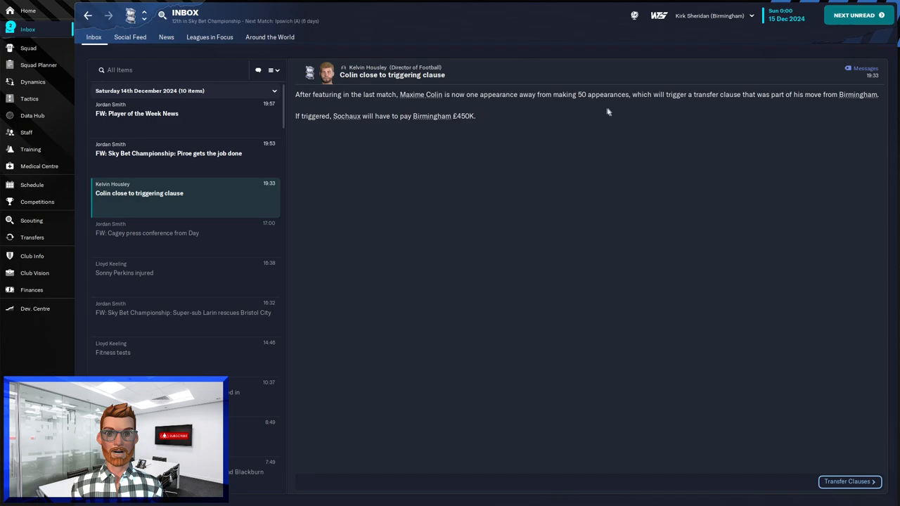
pyautogui.moveTo(512, 125)
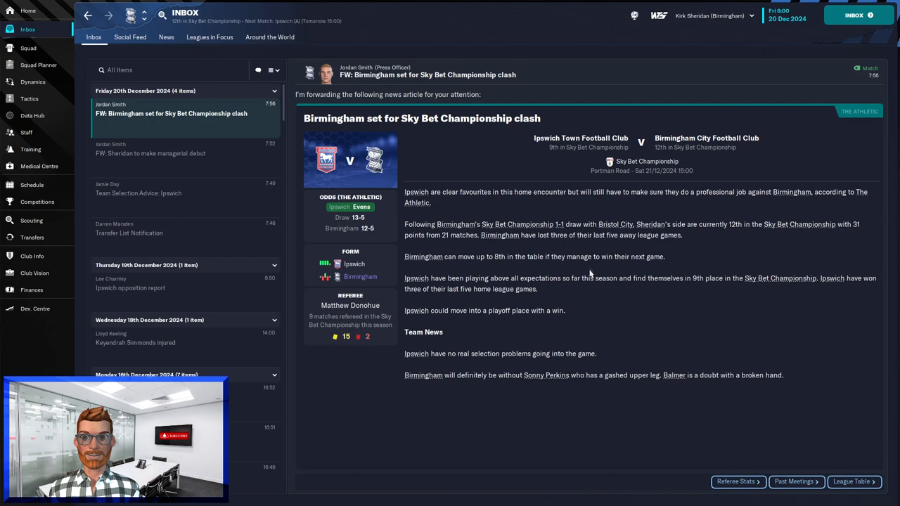
# Advance through the Ipswich away match to 22 December and the 2-0 defeat report
pyautogui.click(858, 14)
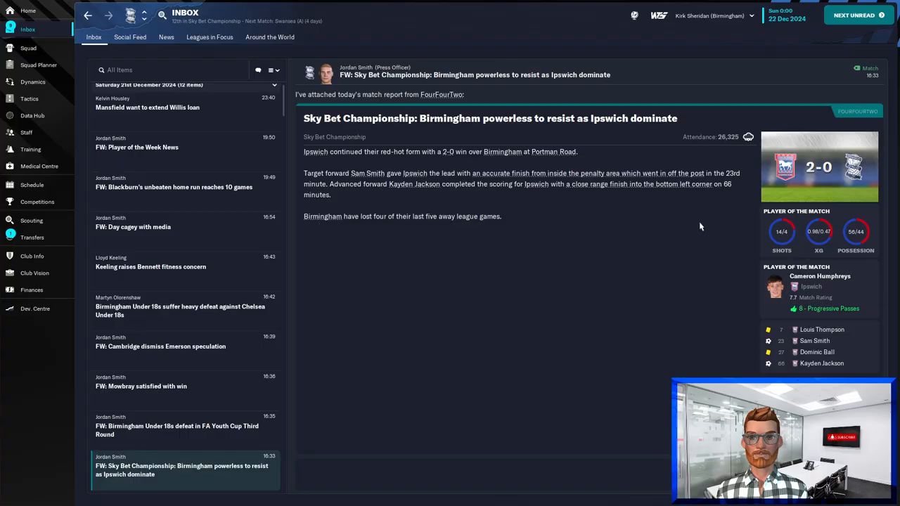
pyautogui.moveTo(664, 242)
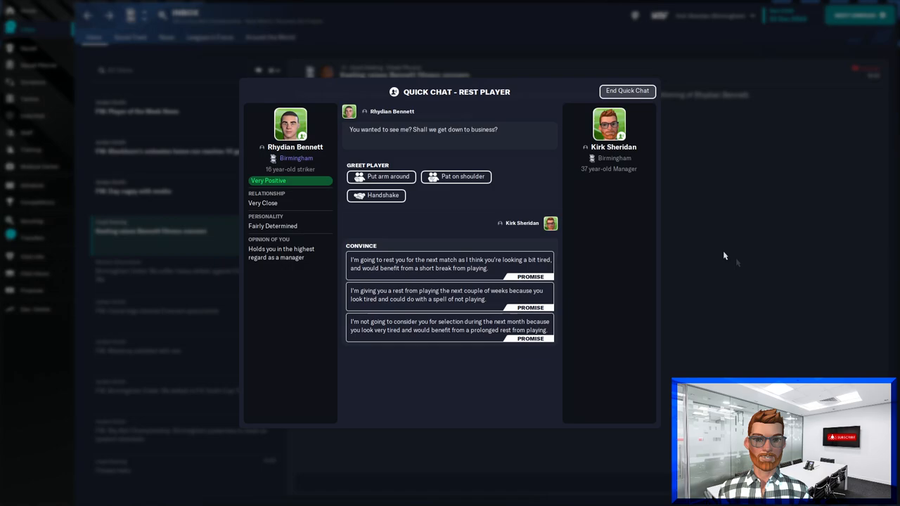
# End the rest-player quick chat with Rhydian Bennett and return to the squad list
pyautogui.click(628, 90)
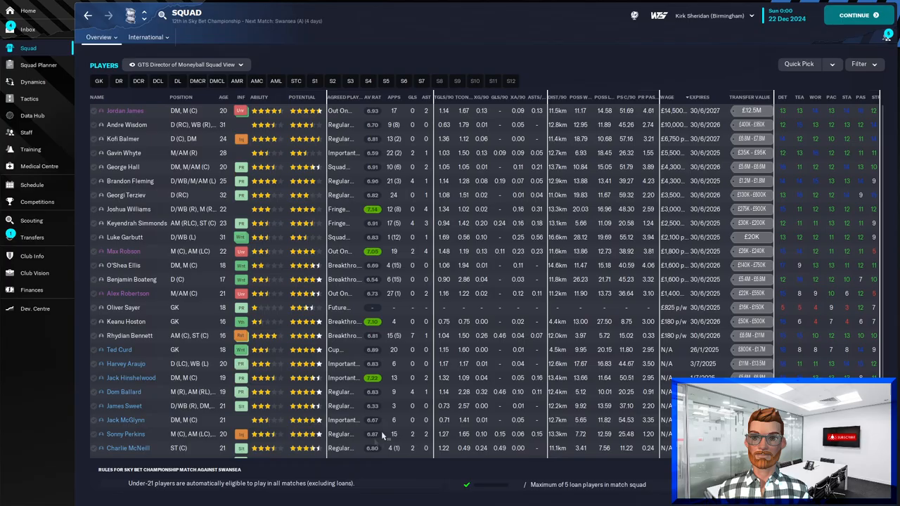
pyautogui.click(37, 202)
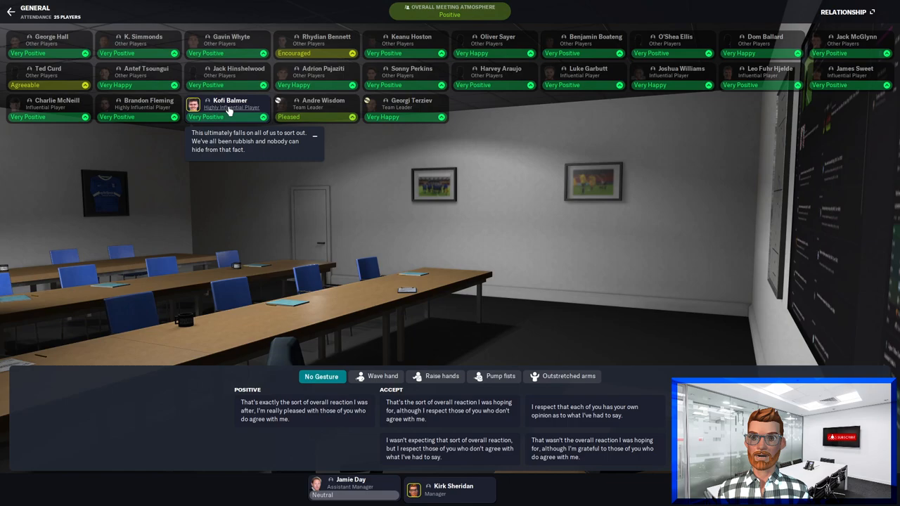
pyautogui.moveTo(252, 158)
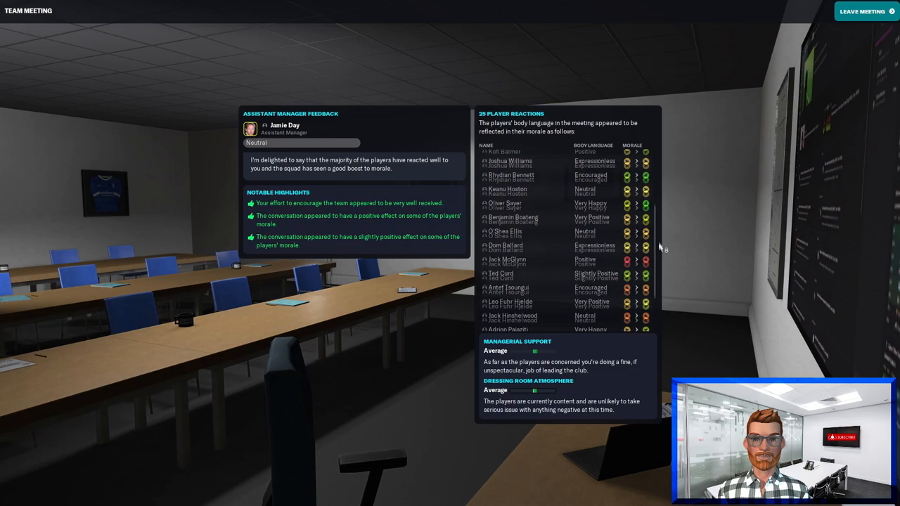
# Leave the team meeting and advance time to 25 December toward the Swansea match
pyautogui.click(861, 11)
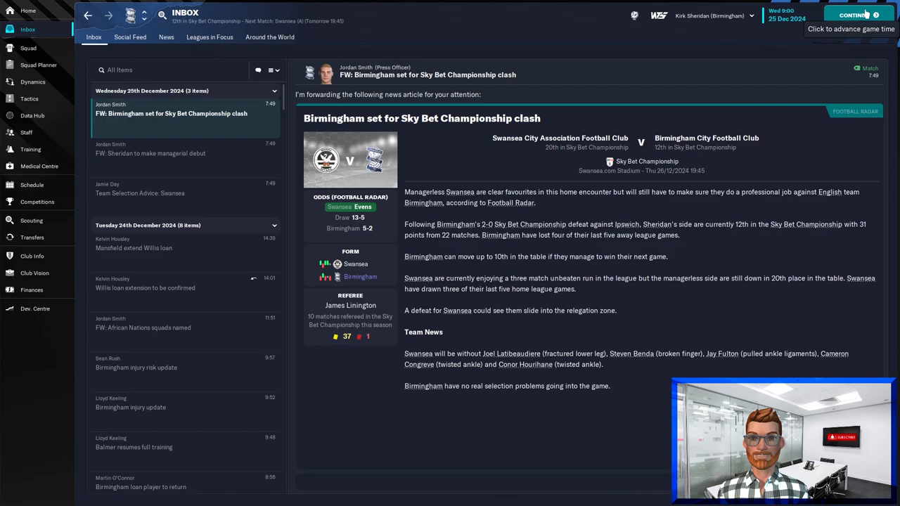
pyautogui.click(852, 14)
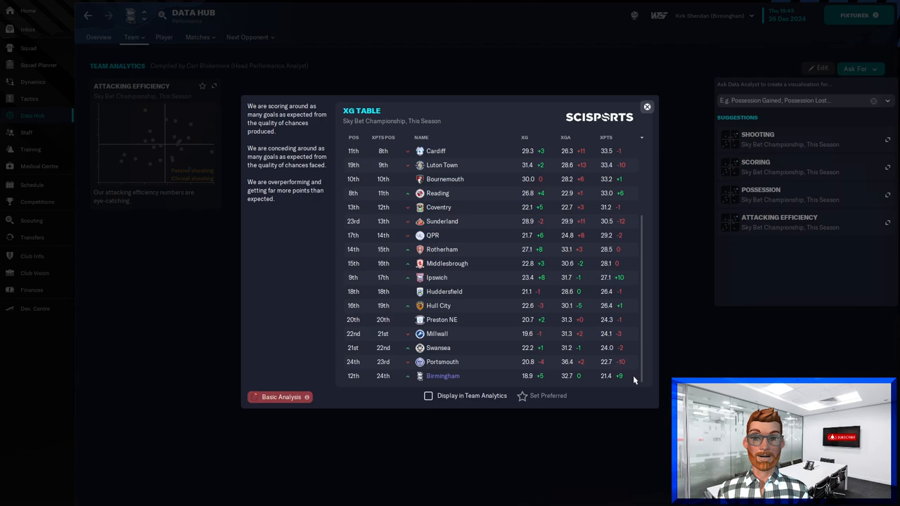
pyautogui.moveTo(552, 377)
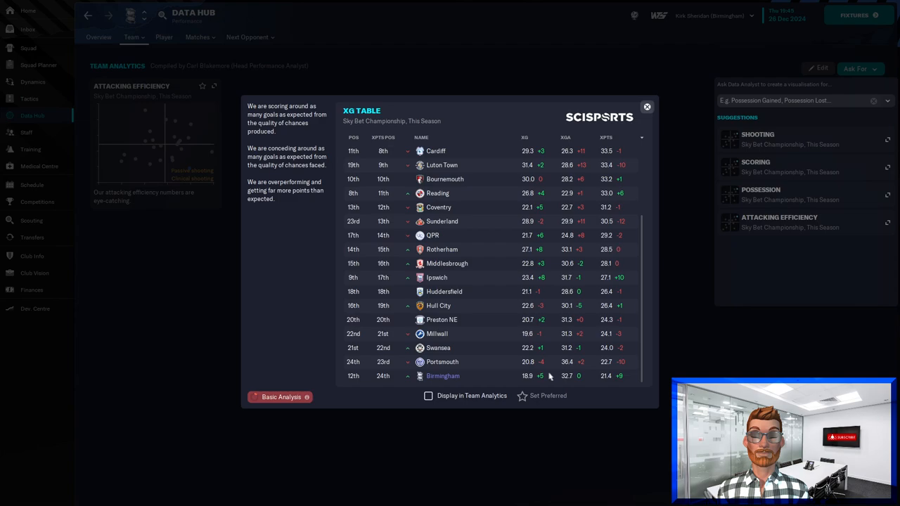
pyautogui.moveTo(630, 379)
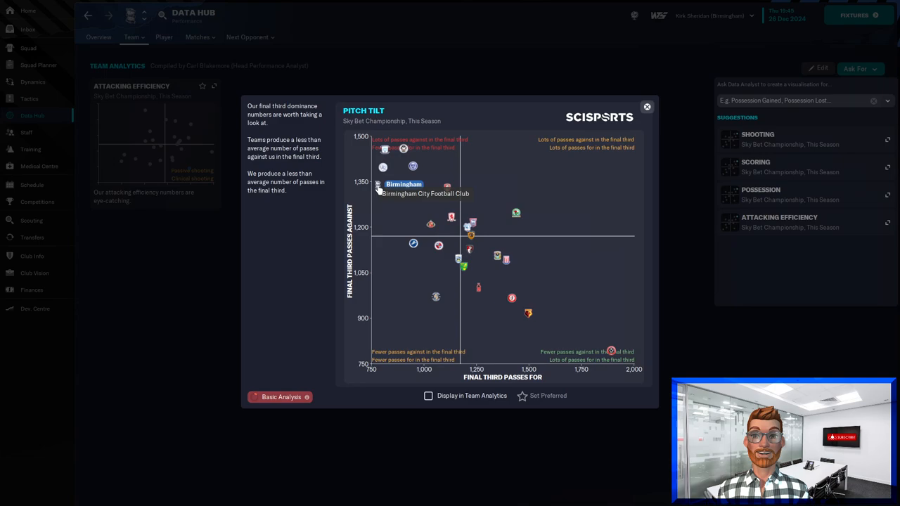
pyautogui.moveTo(649, 120)
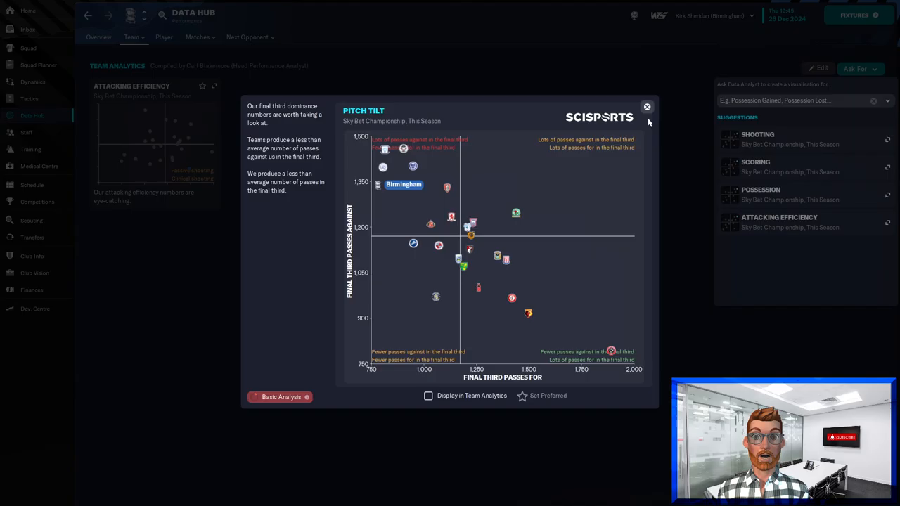
# Close the pitch tilt analysis to return to the Home overview for Swansea matchday
pyautogui.click(647, 107)
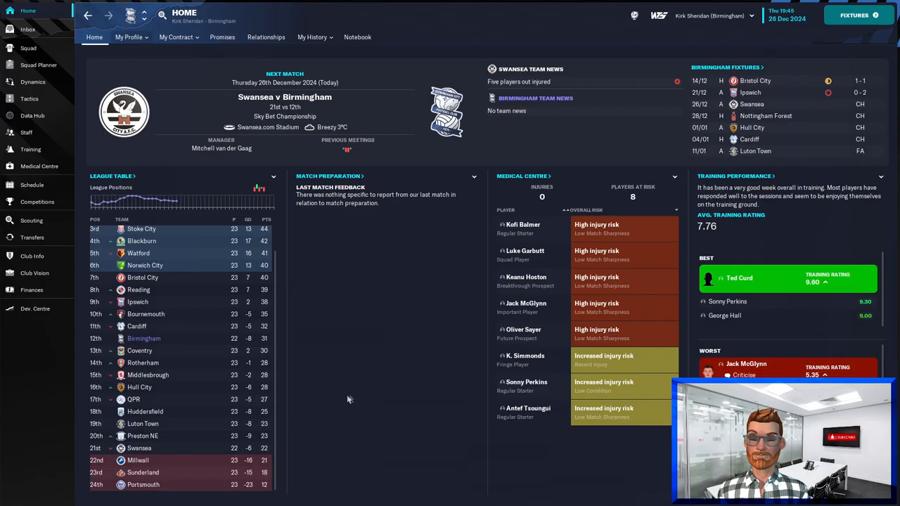
pyautogui.moveTo(393, 351)
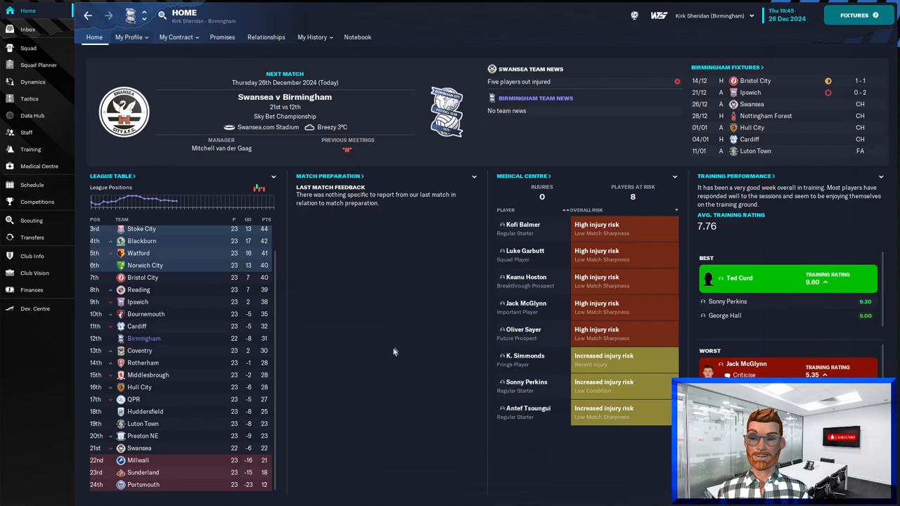
# Continue from Home into the away match at Swansea
pyautogui.click(858, 14)
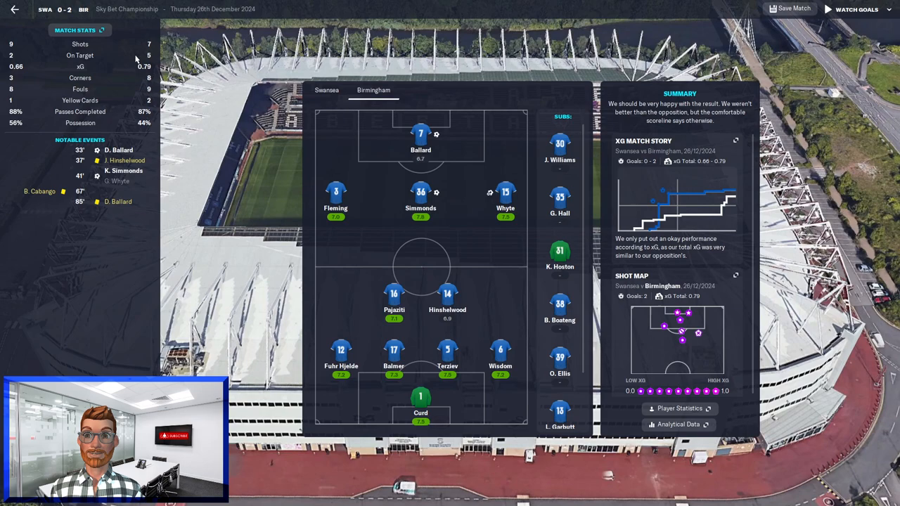
pyautogui.moveTo(419, 424)
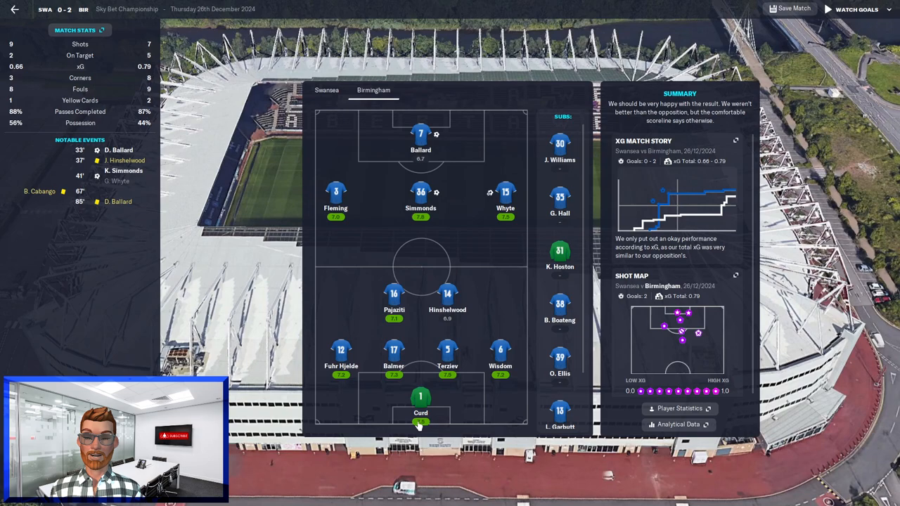
pyautogui.moveTo(335, 199)
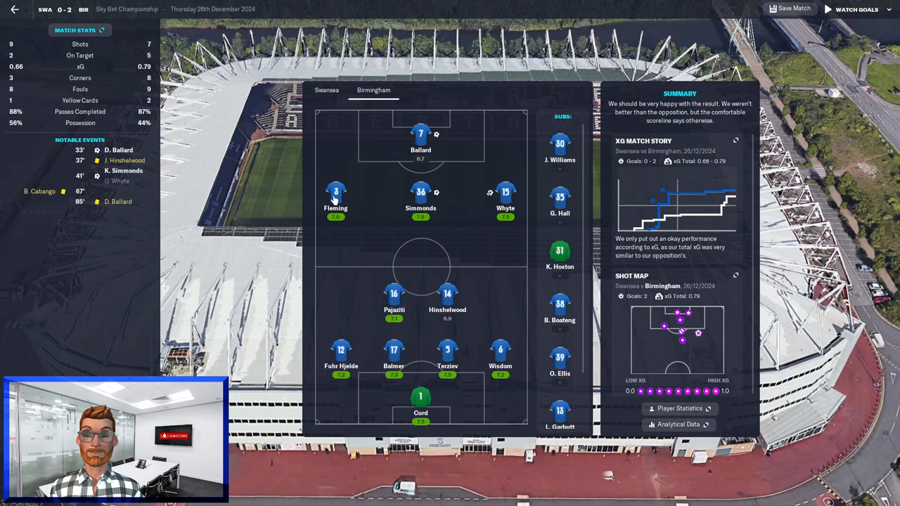
pyautogui.moveTo(447, 294)
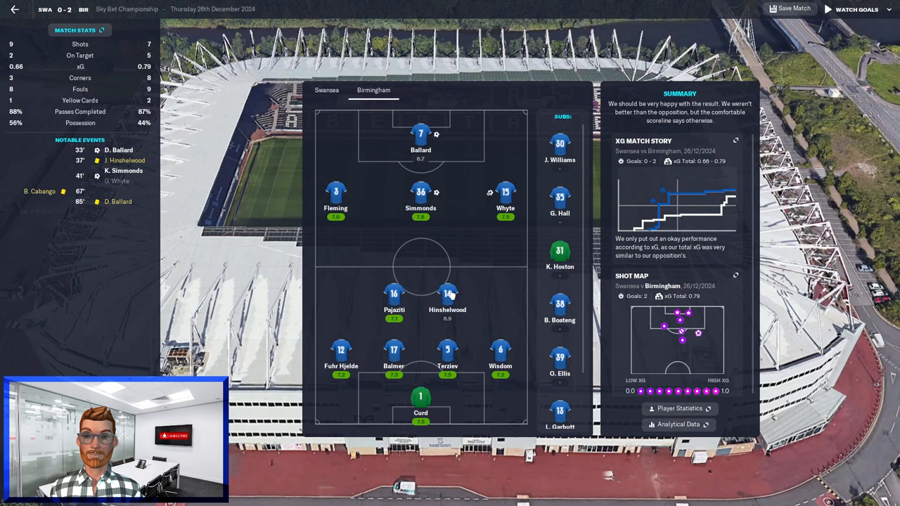
# Continue past the 2-0 Swansea post-match summary to 27 December
pyautogui.click(856, 8)
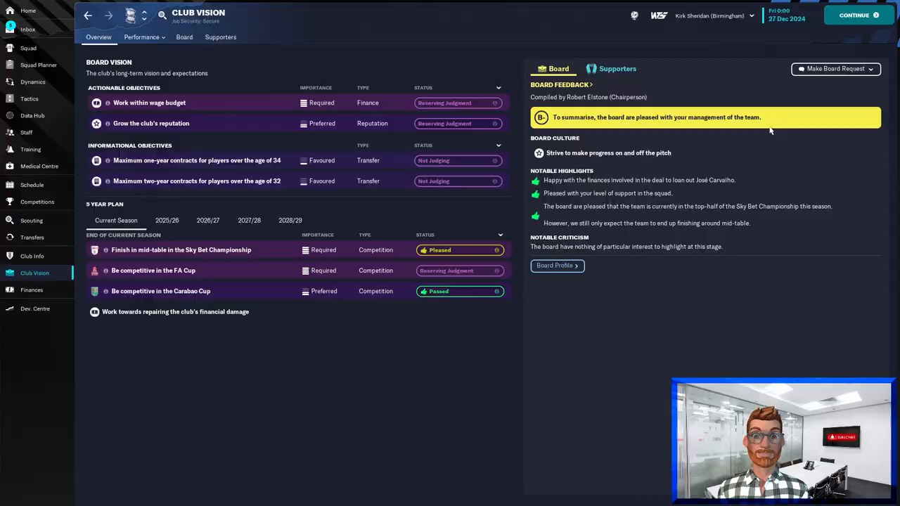
# Review the Board tab of Club Vision showing the board pleased with management
pyautogui.click(616, 68)
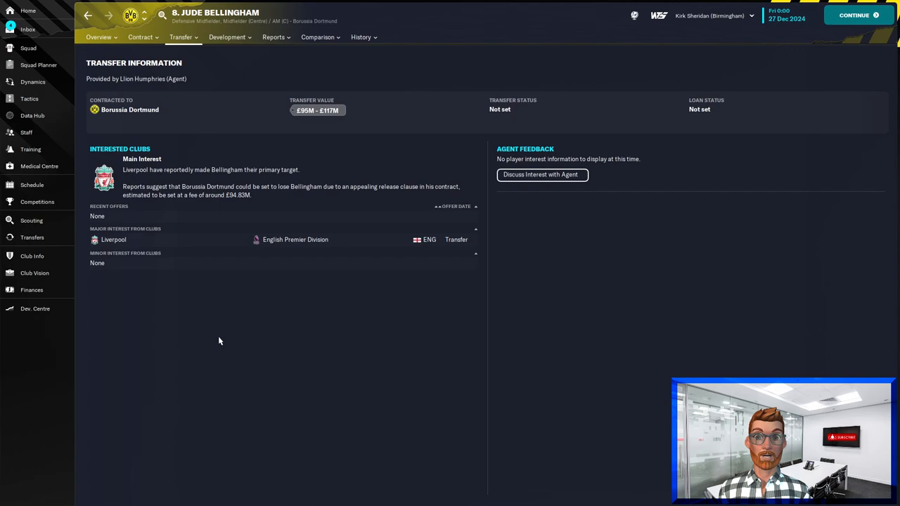
# Leave Bellingham's transfer information for Birmingham's fixture schedule
pyautogui.click(31, 185)
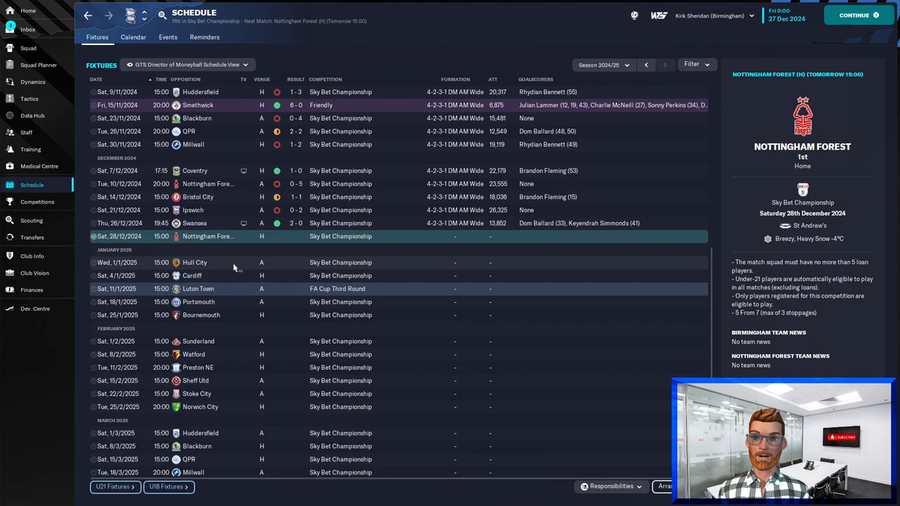
# Preview the Portsmouth away fixture on 18 January 2025
pyautogui.click(199, 301)
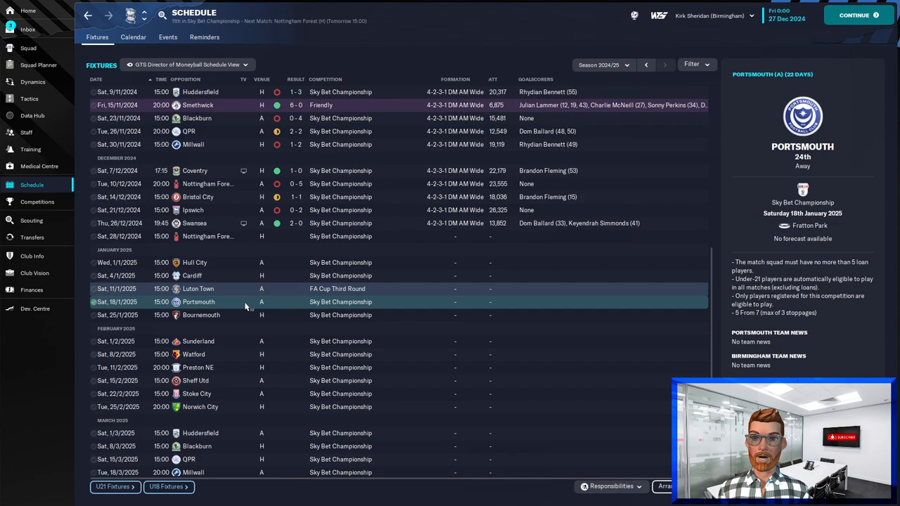